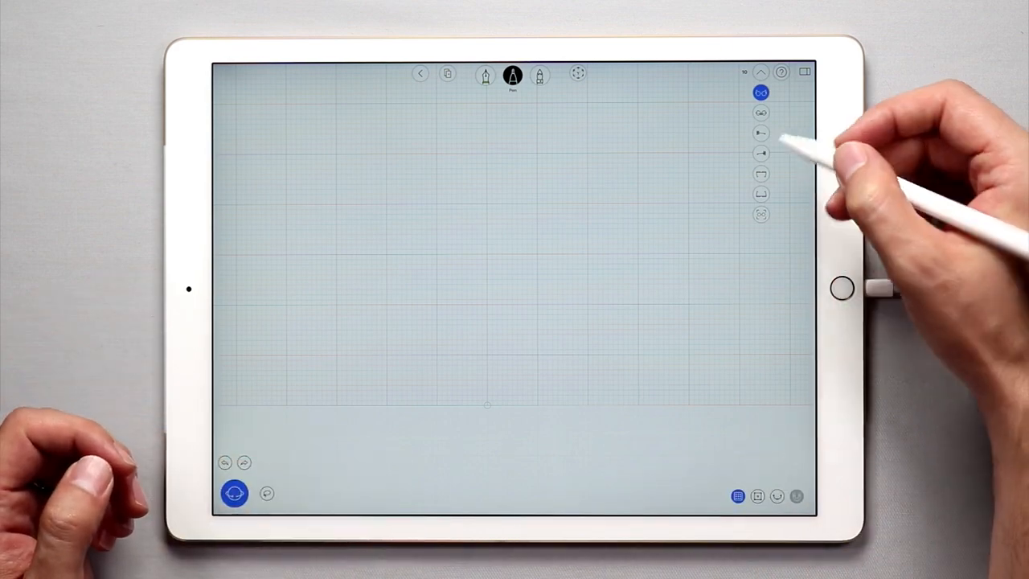
# Start a circle on the top-view grid right of the origin, radius reading 1.10
pyautogui.click(760, 174)
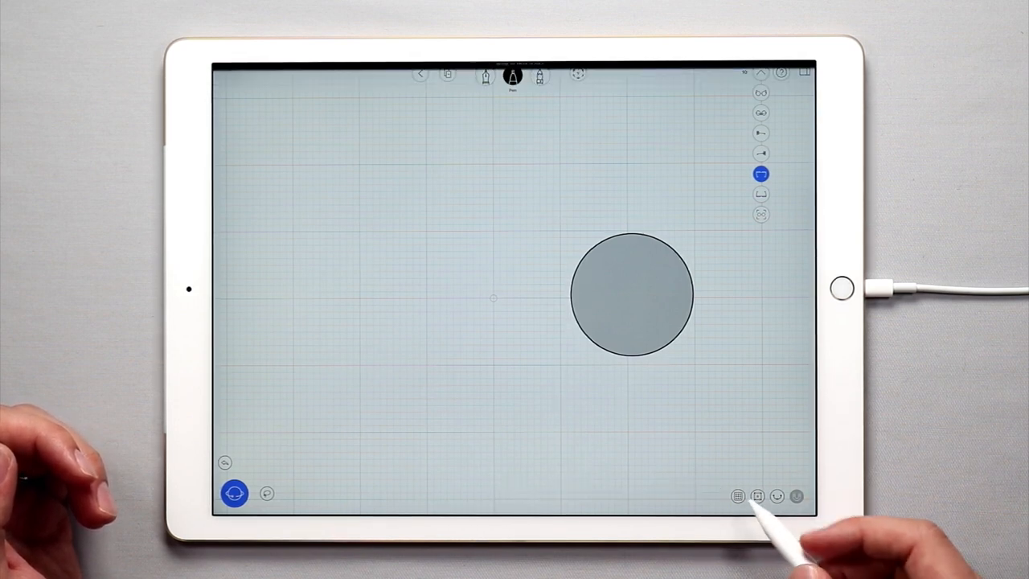
pyautogui.click(737, 496)
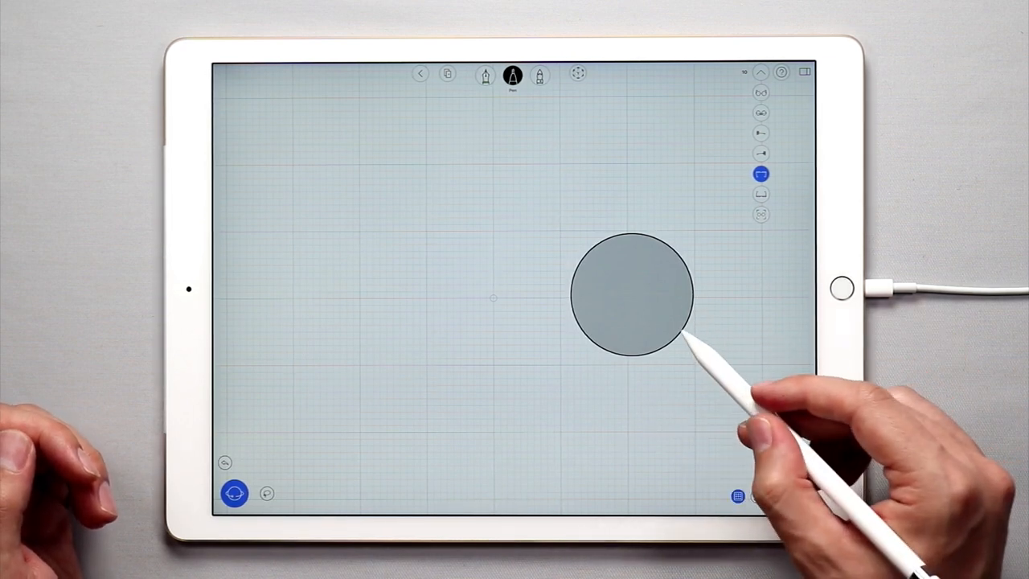
pyautogui.click(633, 295)
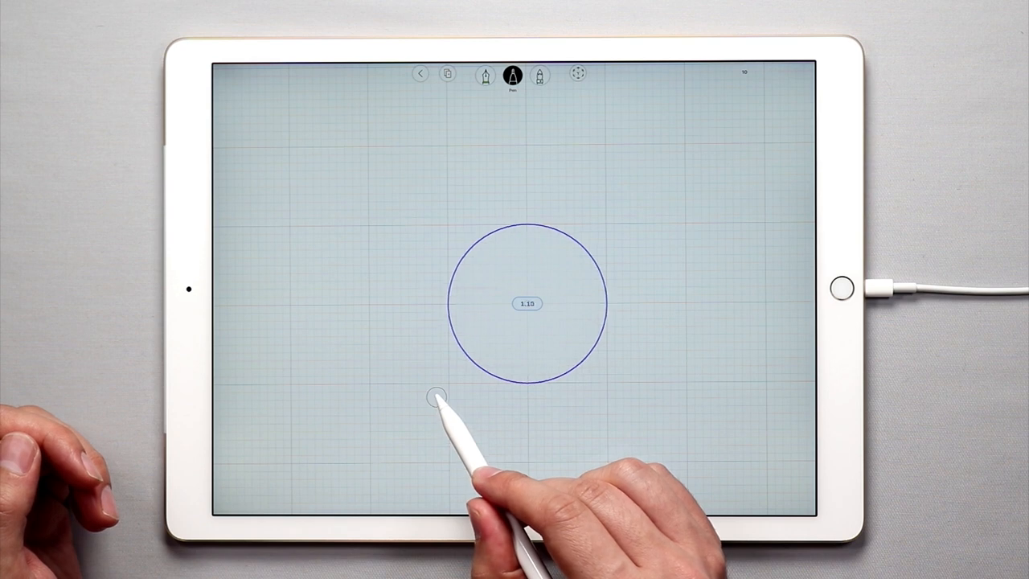
# Finish the circle at the grid origin as a filled 20.02 by 20.02 shape
pyautogui.click(526, 303)
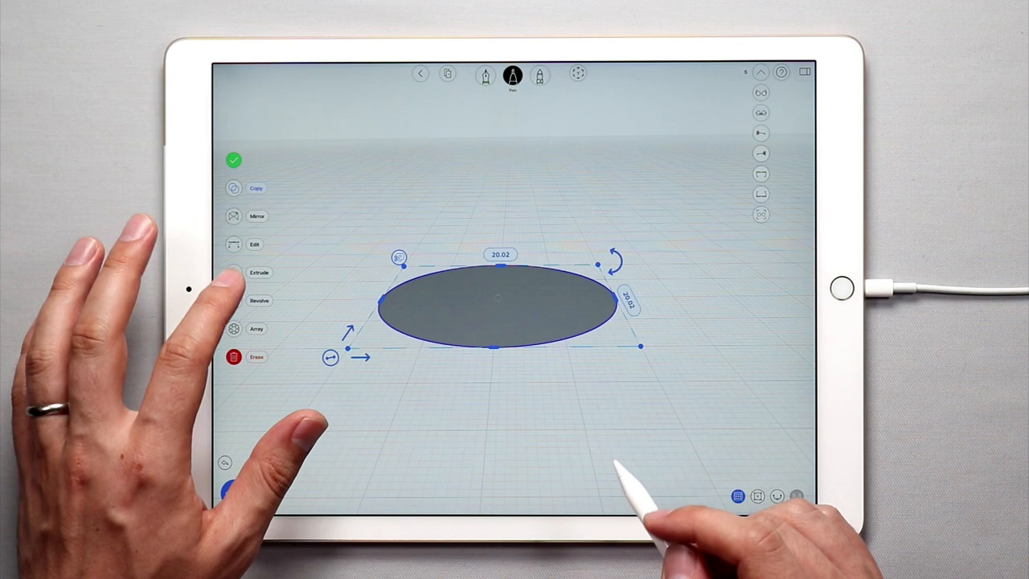
# Select the 20.02 circle in perspective and start Extrude on it
pyautogui.click(260, 271)
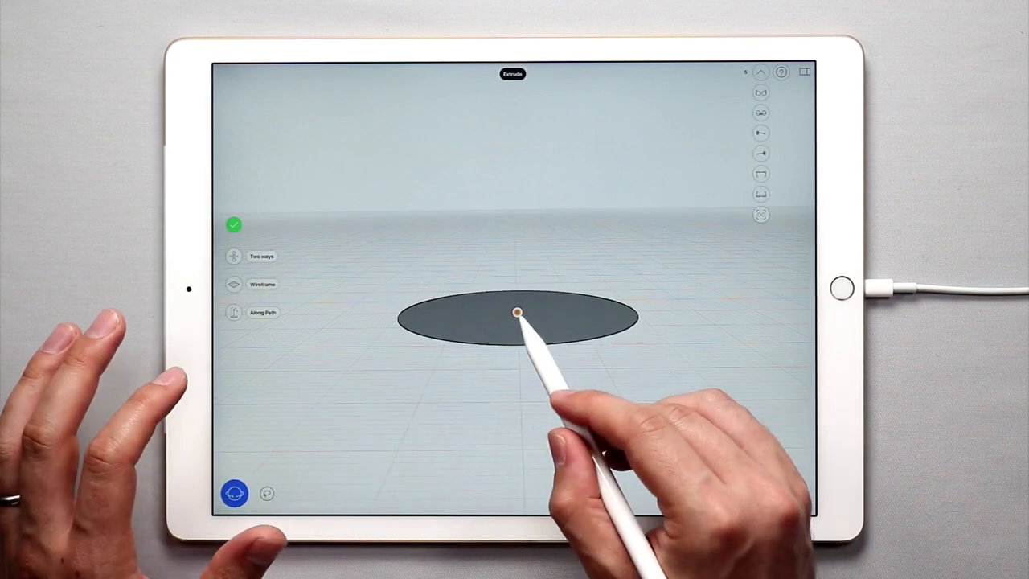
# Raise the circle into a tall solid cylinder and confirm the extrusion
pyautogui.moveTo(517, 312); pyautogui.dragTo(522, 268)
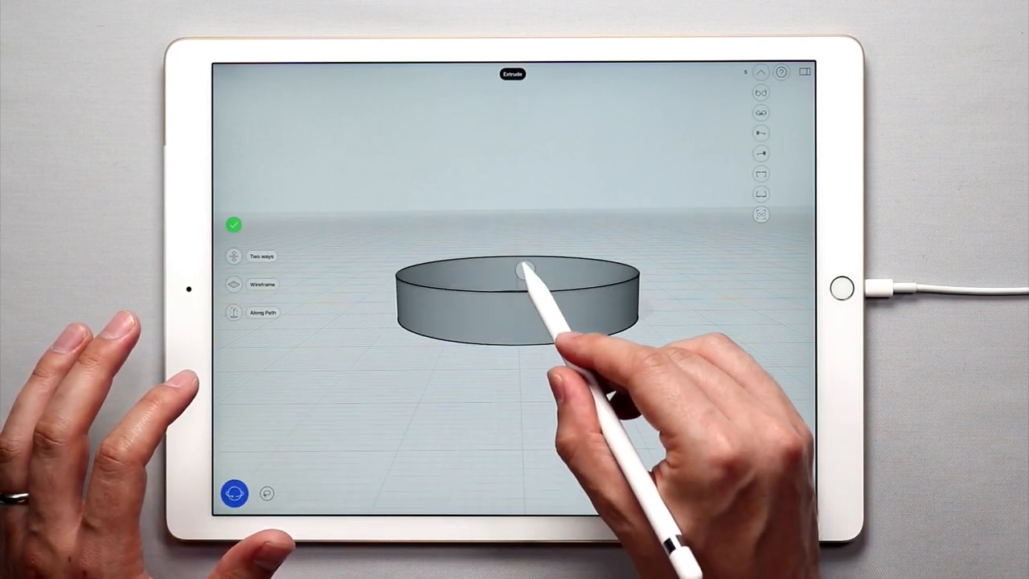
pyautogui.moveTo(523, 269); pyautogui.dragTo(519, 241)
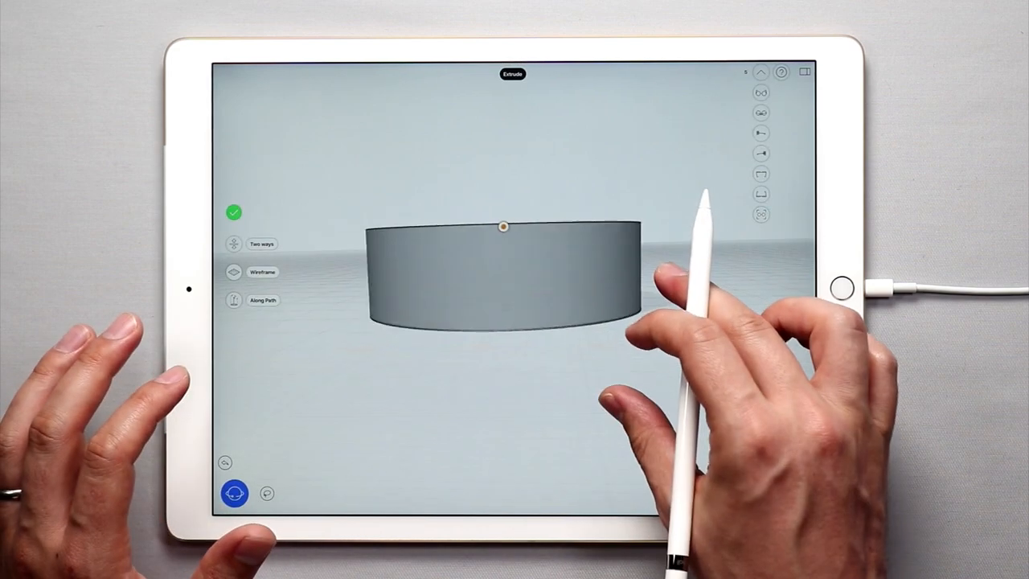
pyautogui.click(233, 213)
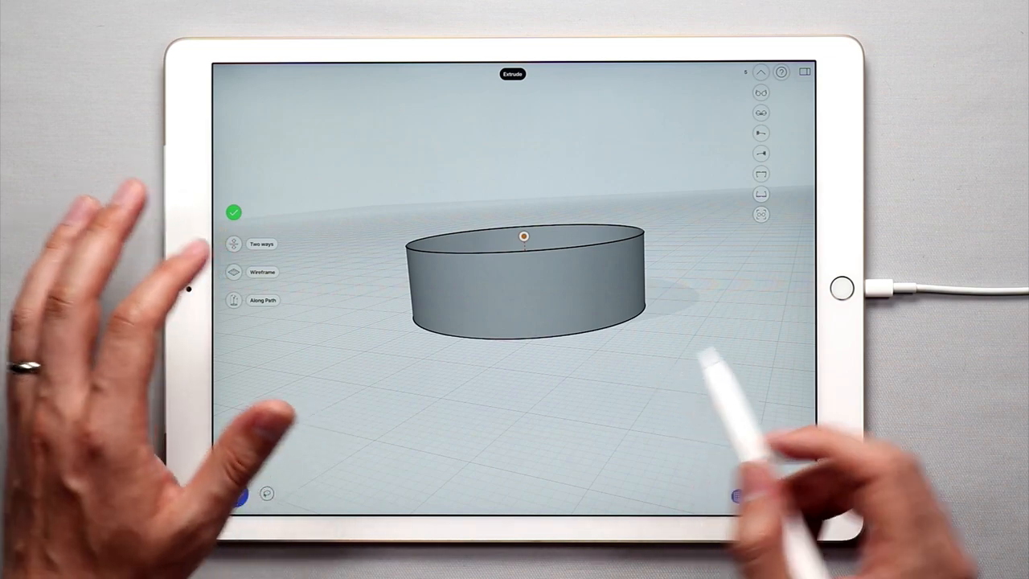
pyautogui.click(233, 212)
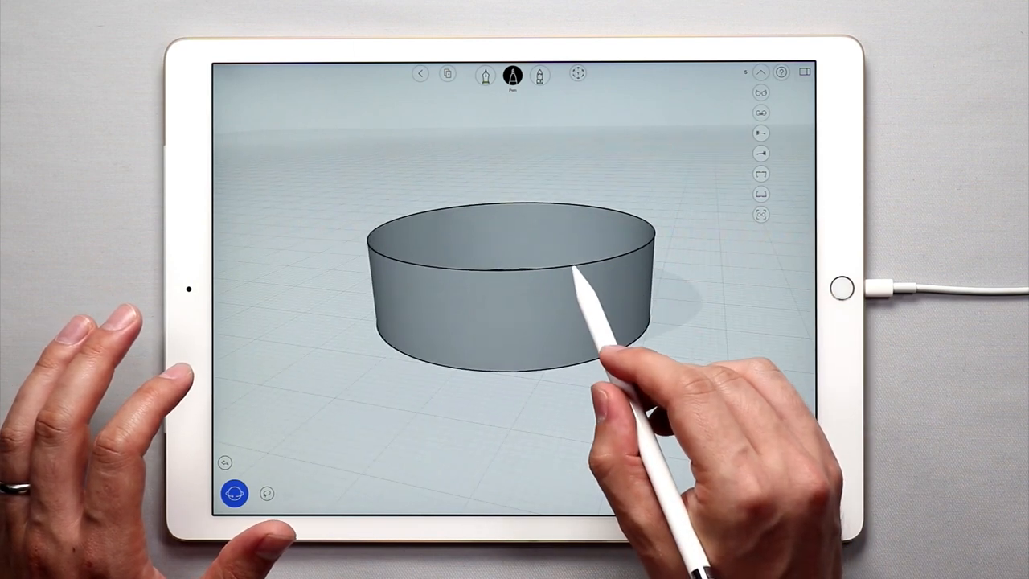
pyautogui.moveTo(587, 313)
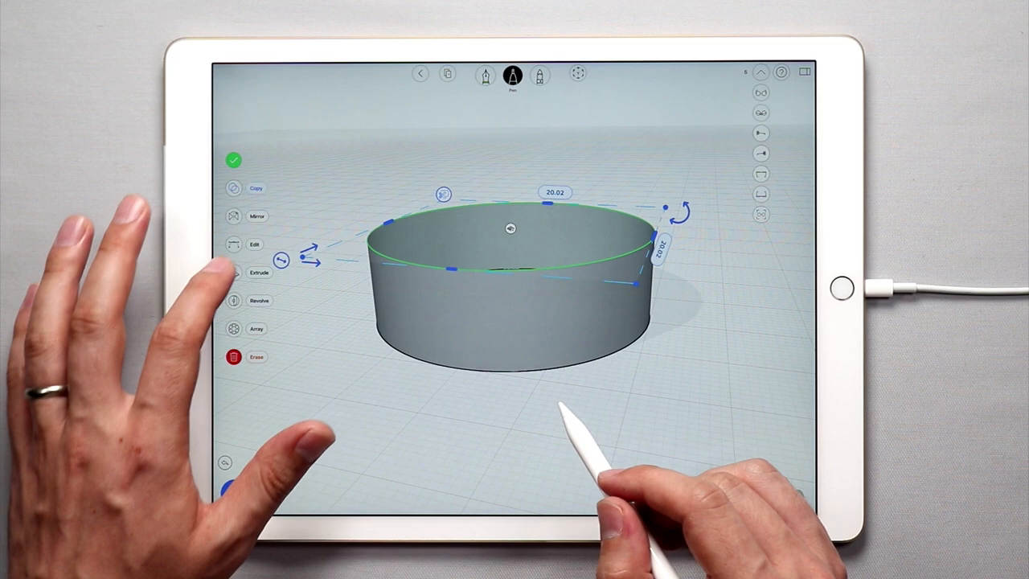
# Extrude a thin rim on the cylinder's top edge, then select the rim's top edge
pyautogui.click(259, 272)
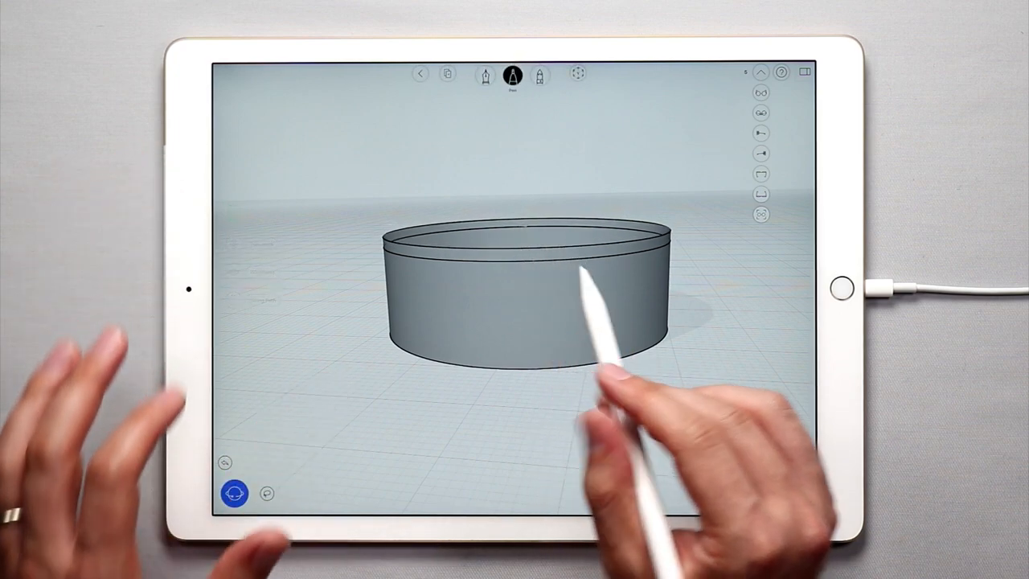
pyautogui.click(522, 241)
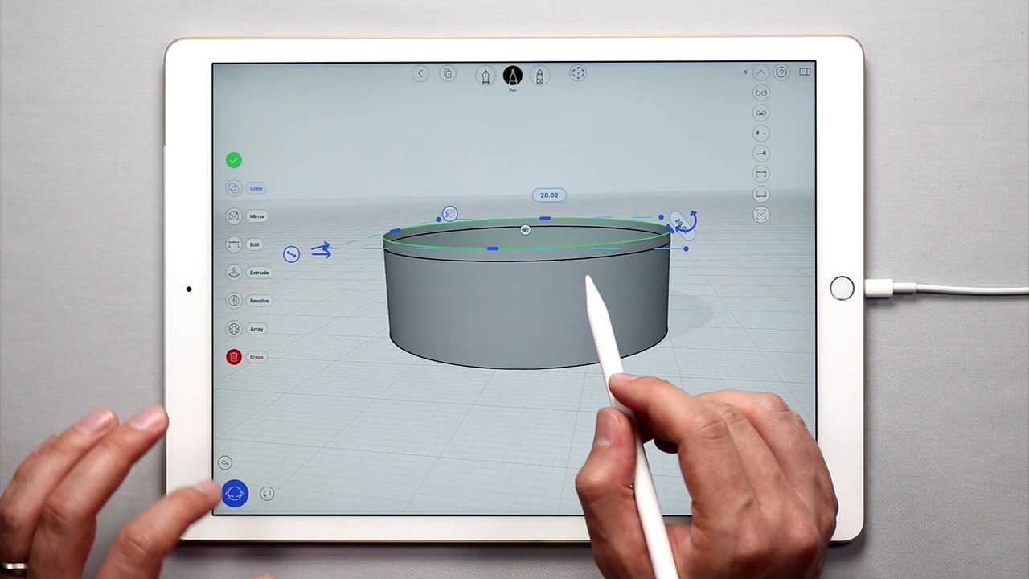